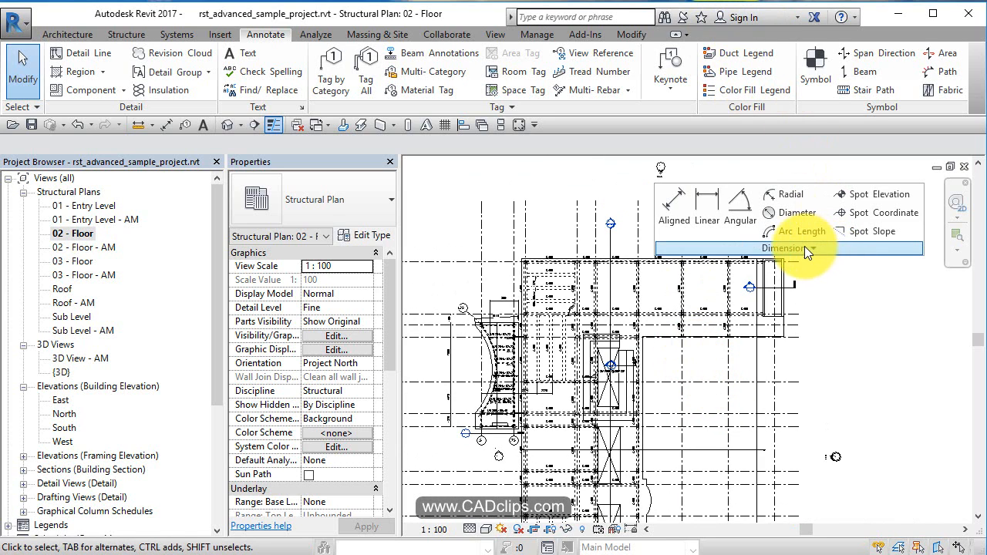
- Expand the Annotate tab's Dimension panel to list linear, angular, radial and spot dimension types
{"action": "left_click", "coordinate": [783, 247]}
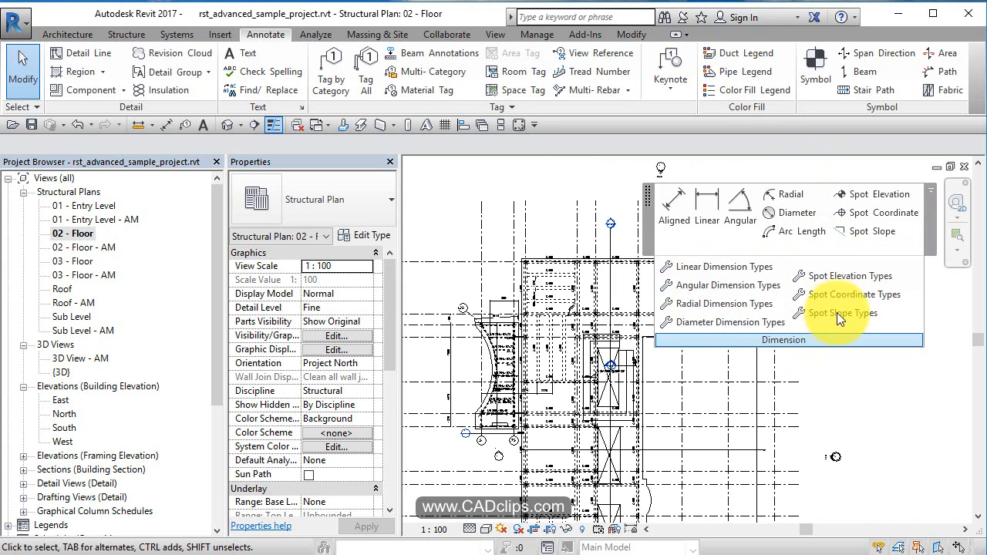
{"action": "mouse_move", "coordinate": [885, 213]}
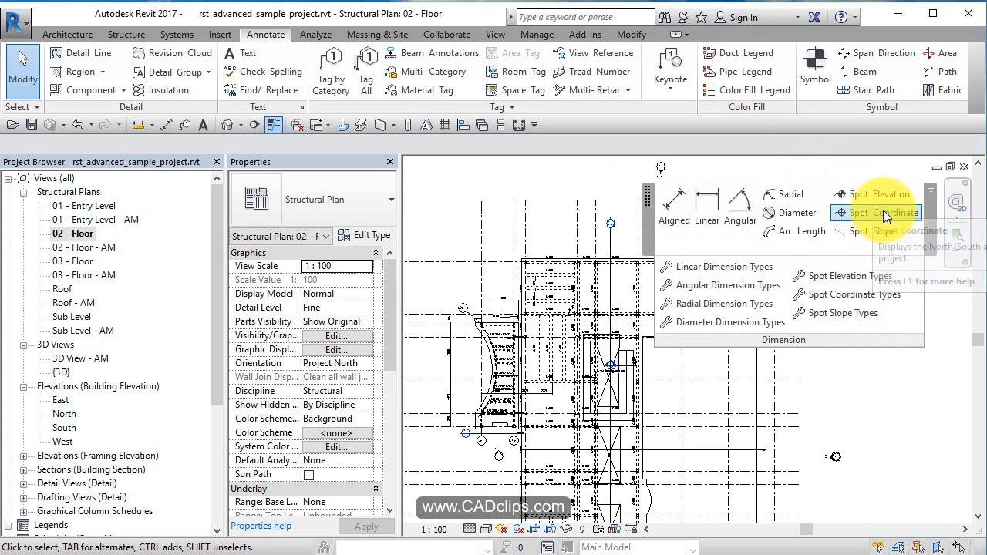
{"action": "mouse_move", "coordinate": [706, 209]}
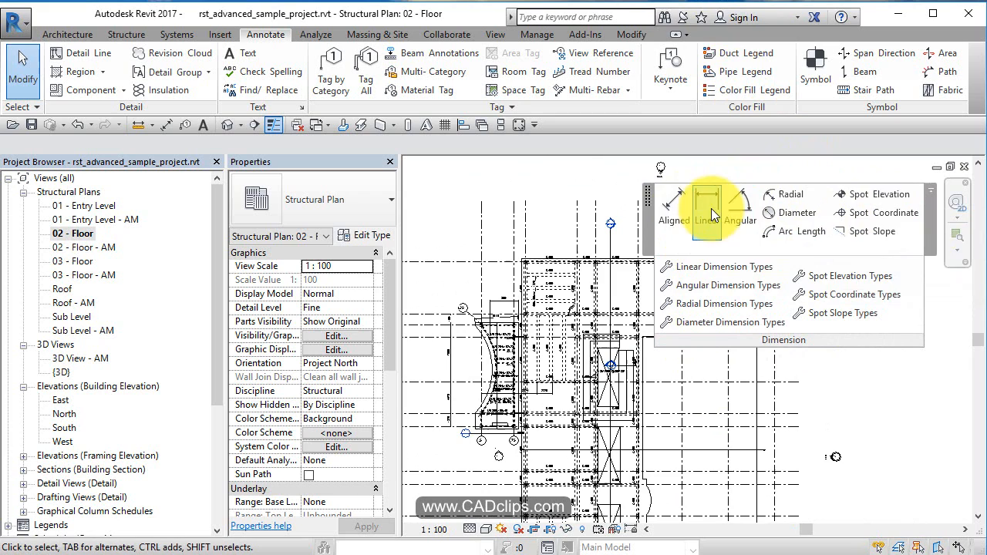
{"action": "mouse_move", "coordinate": [875, 213]}
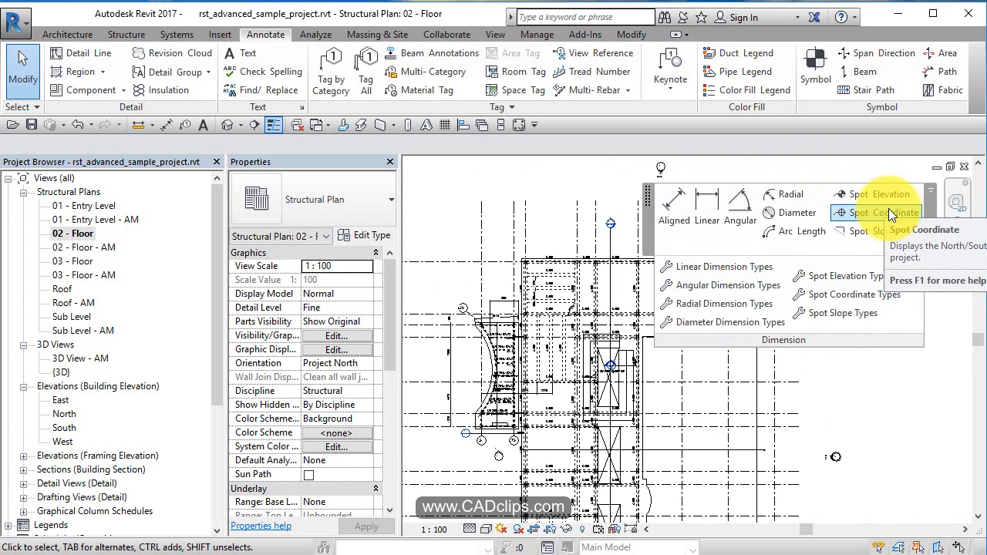
{"action": "mouse_move", "coordinate": [848, 313]}
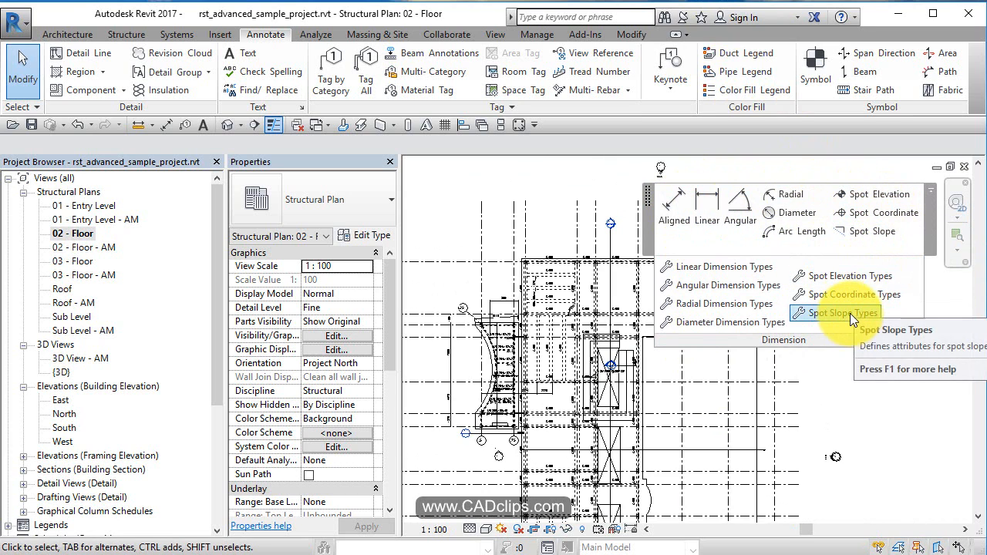
{"action": "mouse_move", "coordinate": [724, 266]}
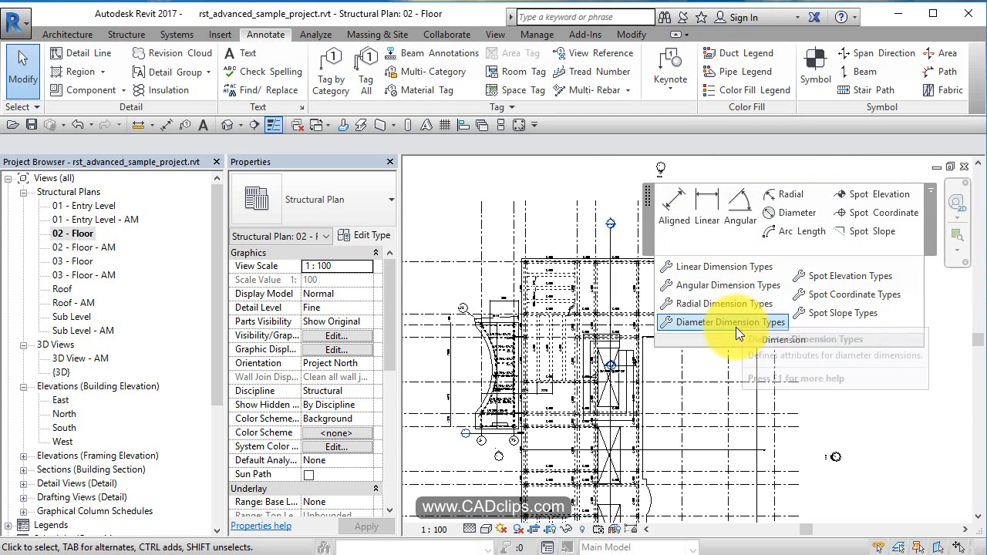
{"action": "mouse_move", "coordinate": [840, 312]}
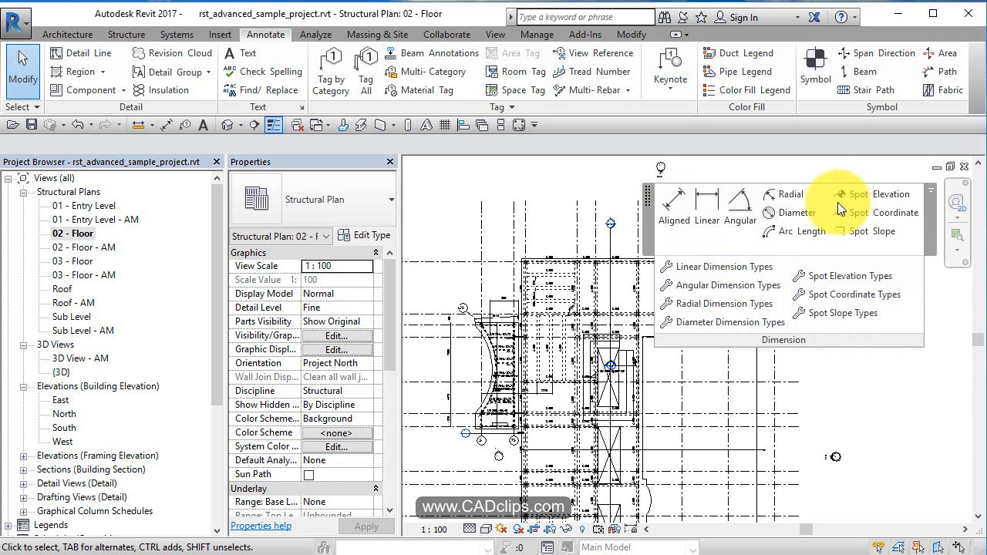
{"action": "mouse_move", "coordinate": [740, 205]}
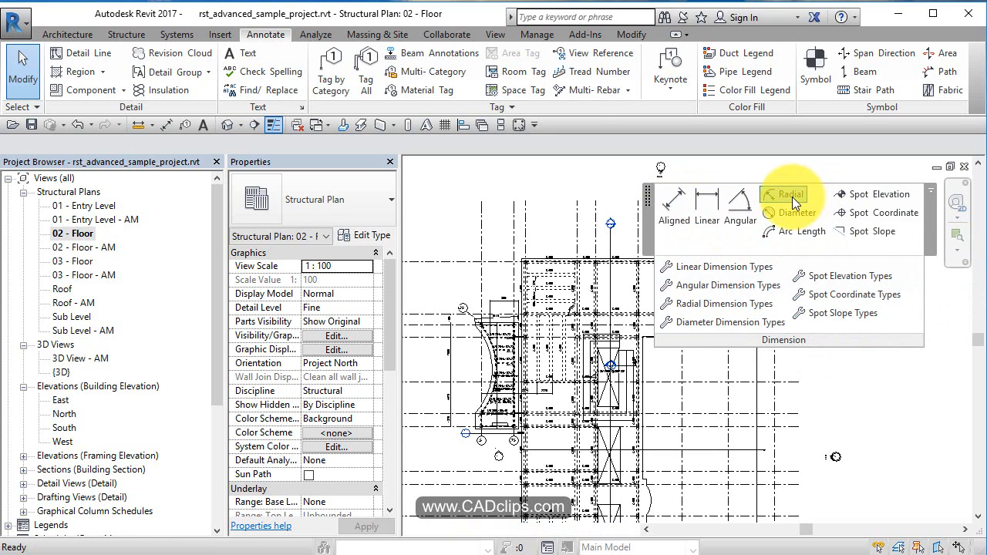
- Place a radial dimension reading 9144 on the curved floor edge in 02 - Floor plan
{"action": "left_click", "coordinate": [783, 194]}
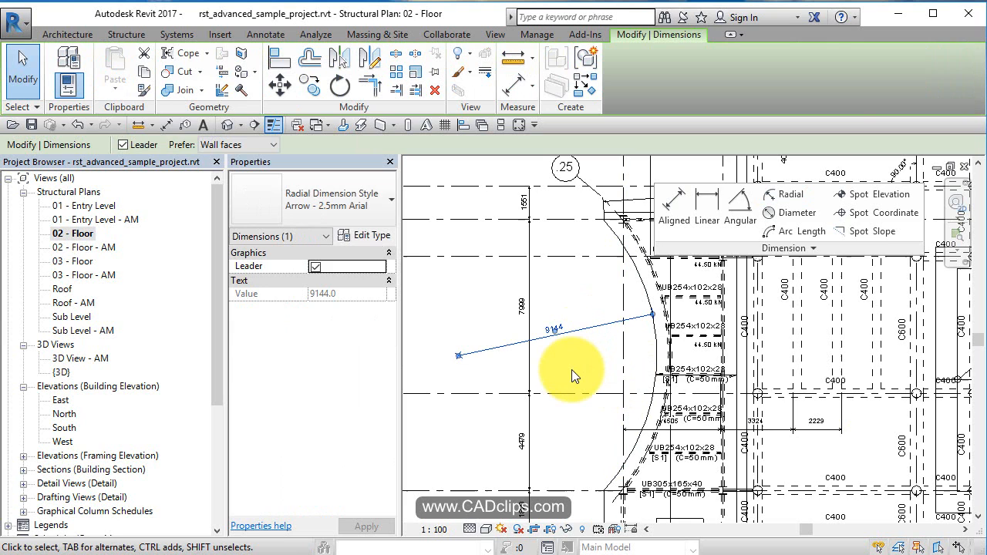
{"action": "mouse_move", "coordinate": [373, 242]}
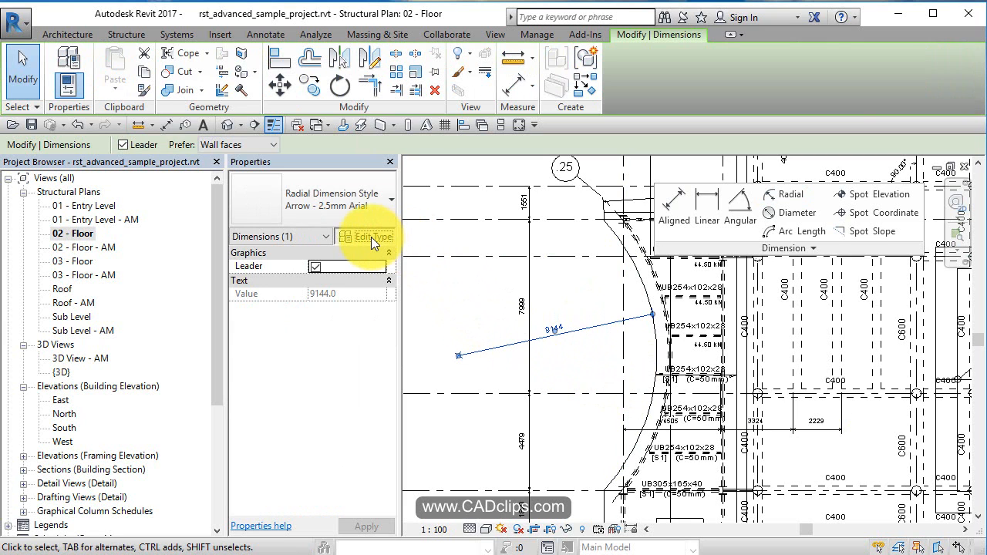
{"action": "left_click", "coordinate": [371, 235]}
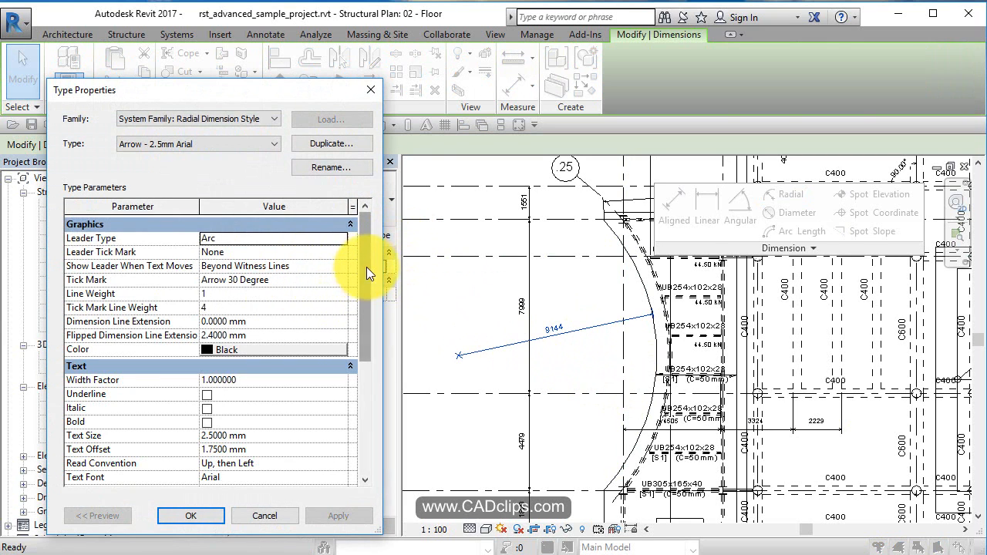
{"action": "scroll", "scroll_direction": "down", "scroll_amount": 3}
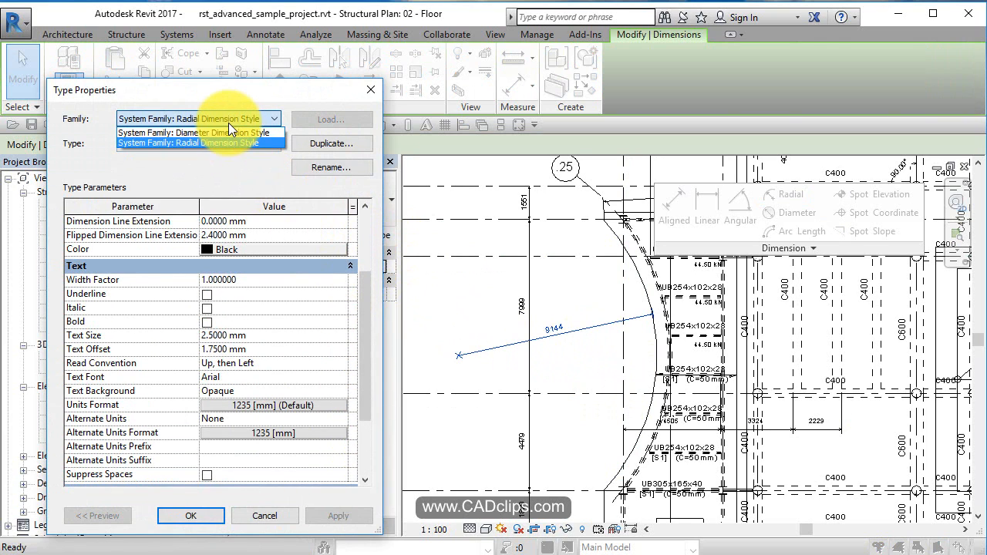
{"action": "left_click", "coordinate": [187, 143]}
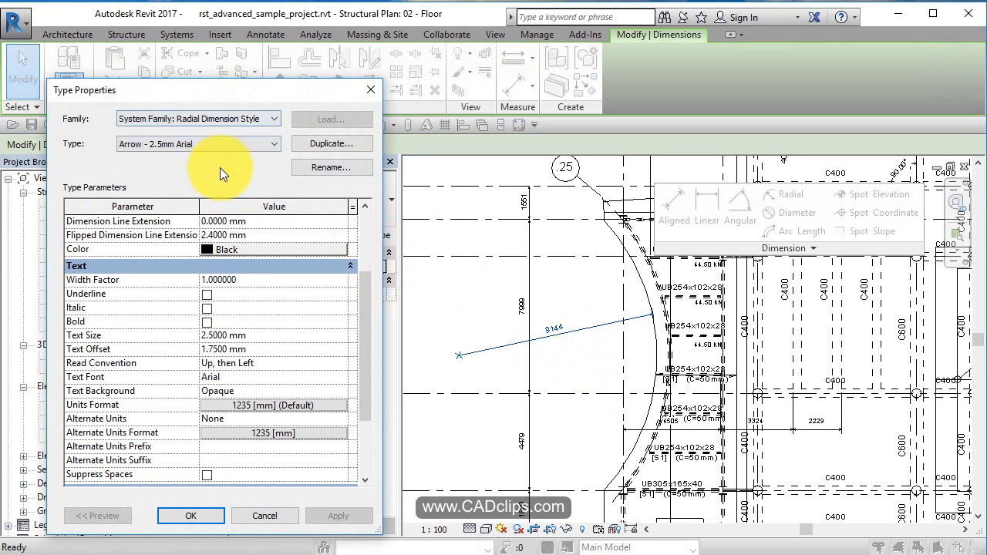
{"action": "left_click", "coordinate": [191, 515]}
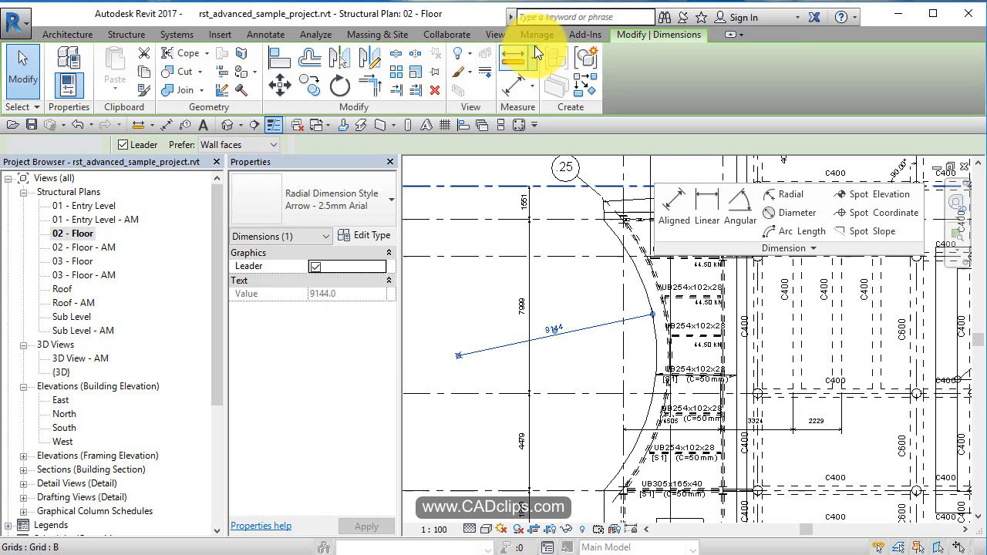
{"action": "left_click", "coordinate": [264, 34]}
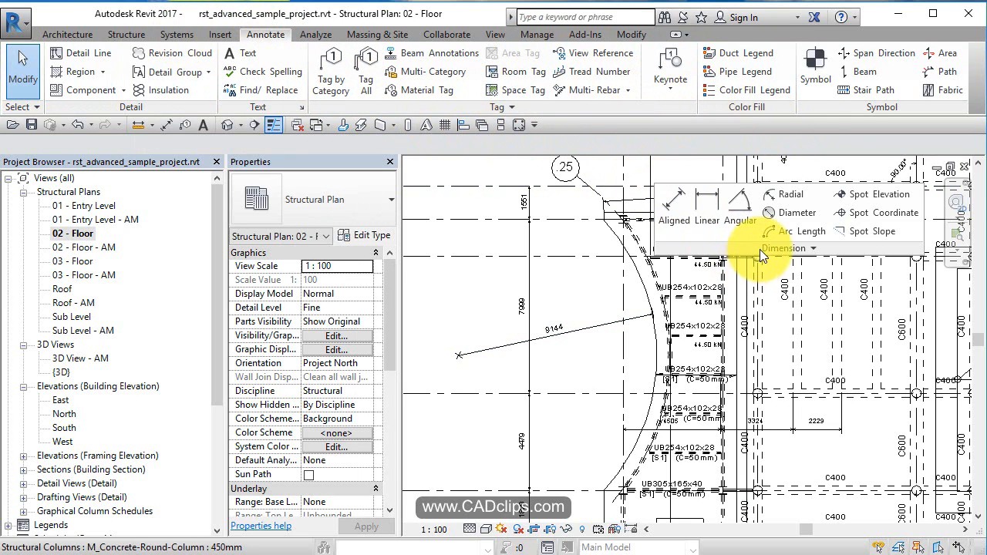
{"action": "left_click", "coordinate": [814, 248]}
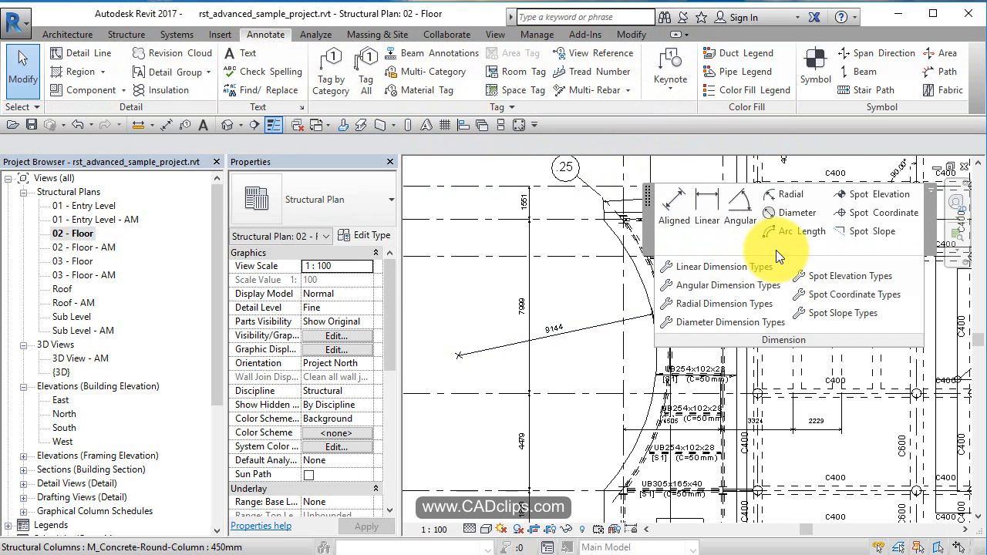
{"action": "left_click", "coordinate": [726, 304]}
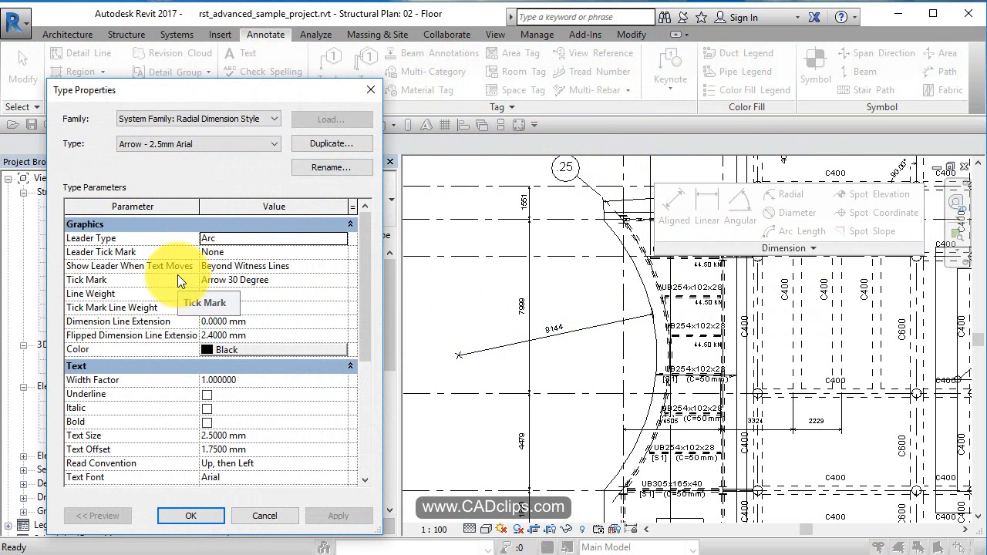
{"action": "scroll", "scroll_direction": "down", "scroll_amount": 3}
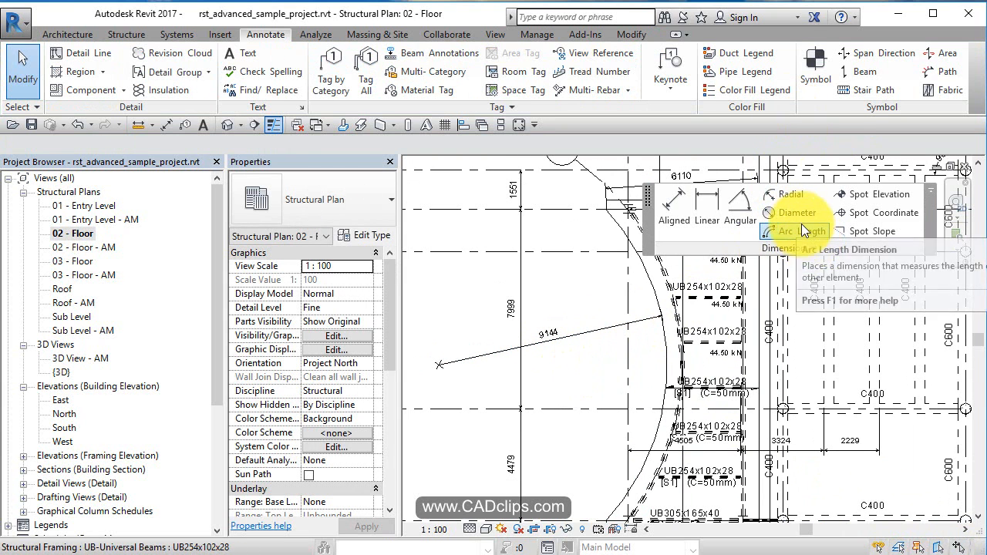
- Place a diameter dimension reading 18288 on the curved beam
{"action": "left_click", "coordinate": [794, 213]}
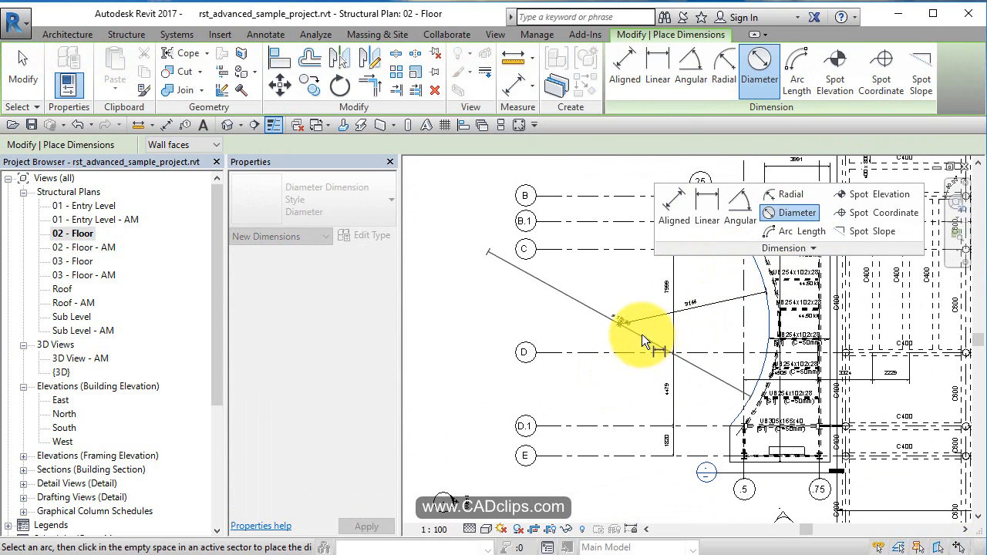
{"action": "mouse_move", "coordinate": [576, 304]}
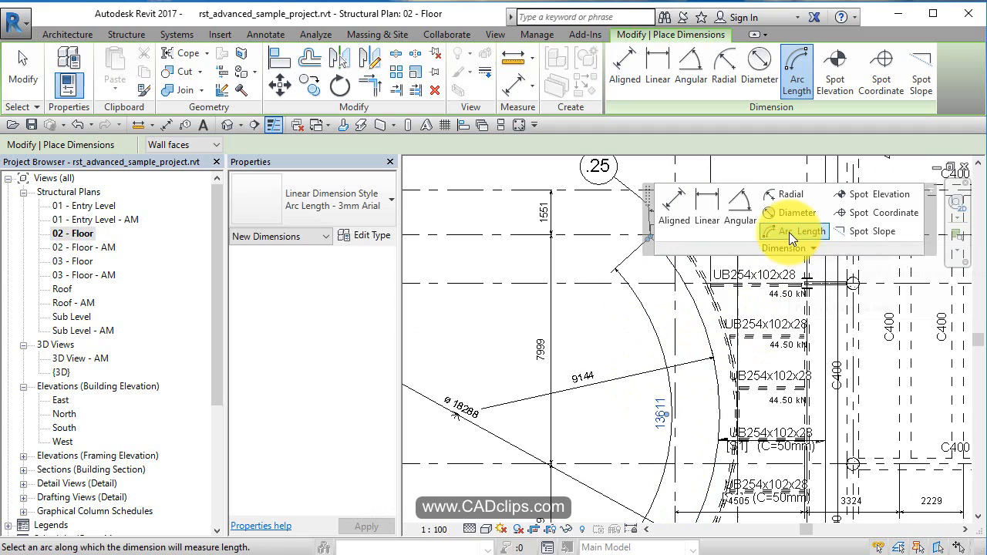
- Add an arc length dimension of 13611 along the curved beam
{"action": "left_click", "coordinate": [792, 230]}
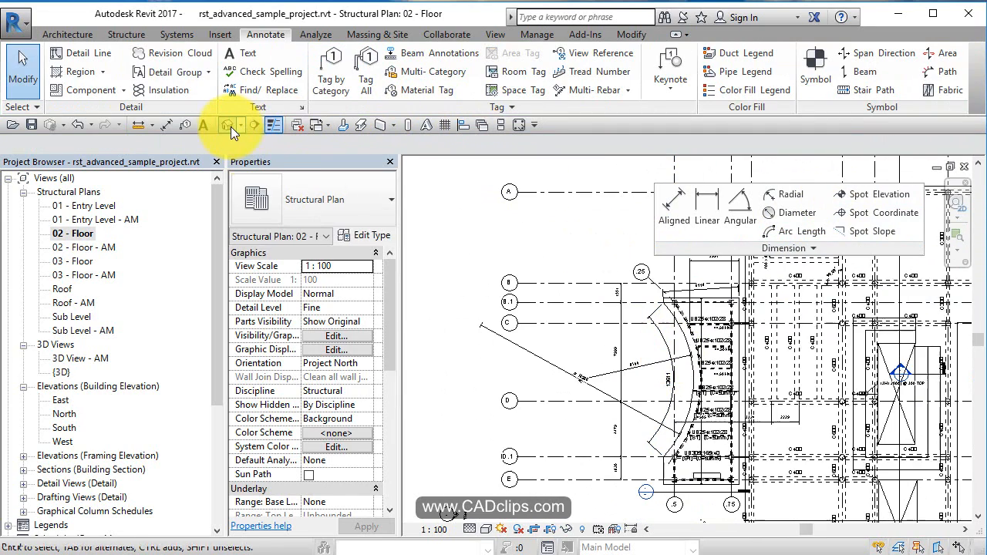
- Open the default {3D} view of the model
{"action": "double_click", "coordinate": [59, 372]}
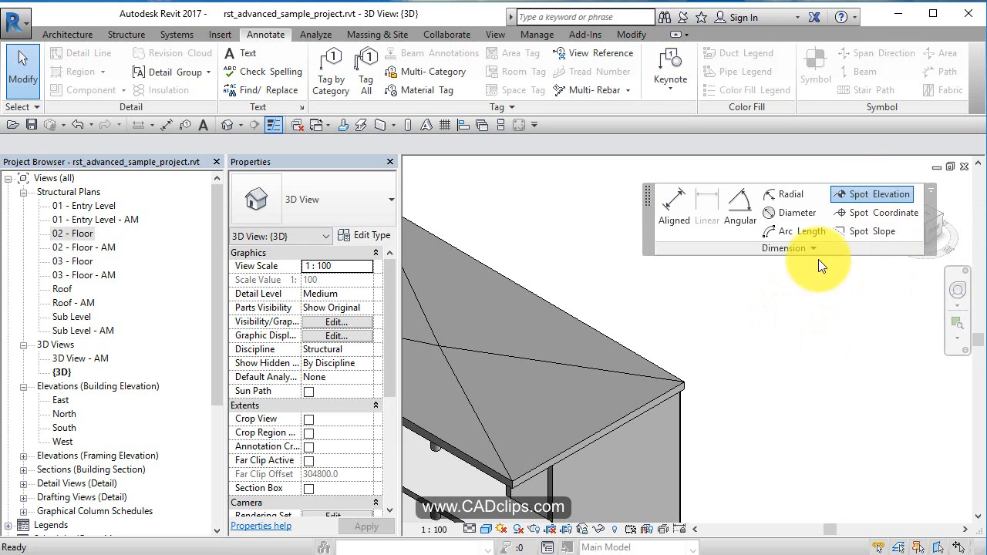
- Place a spot elevation reading 11400 at a slab corner edge
{"action": "left_click", "coordinate": [872, 193]}
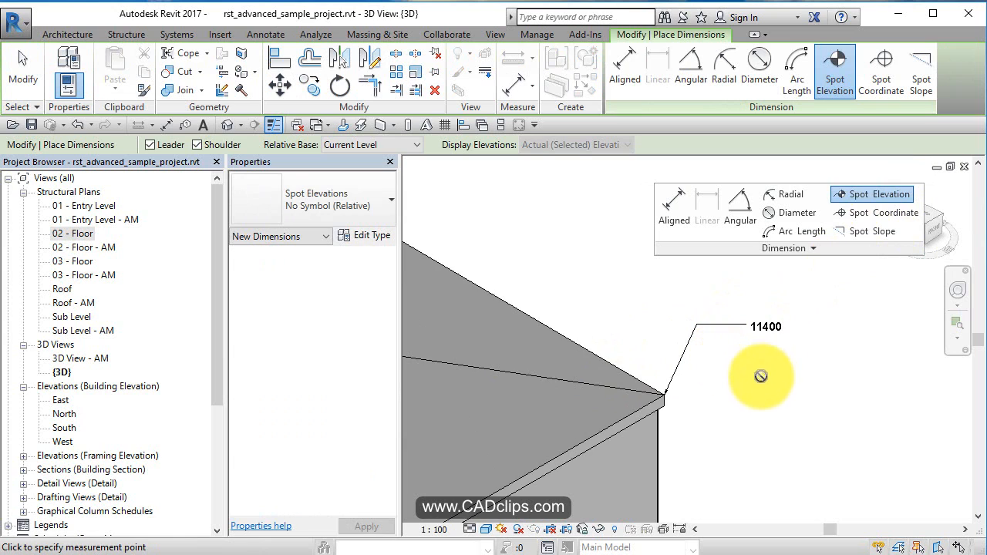
{"action": "mouse_move", "coordinate": [817, 404]}
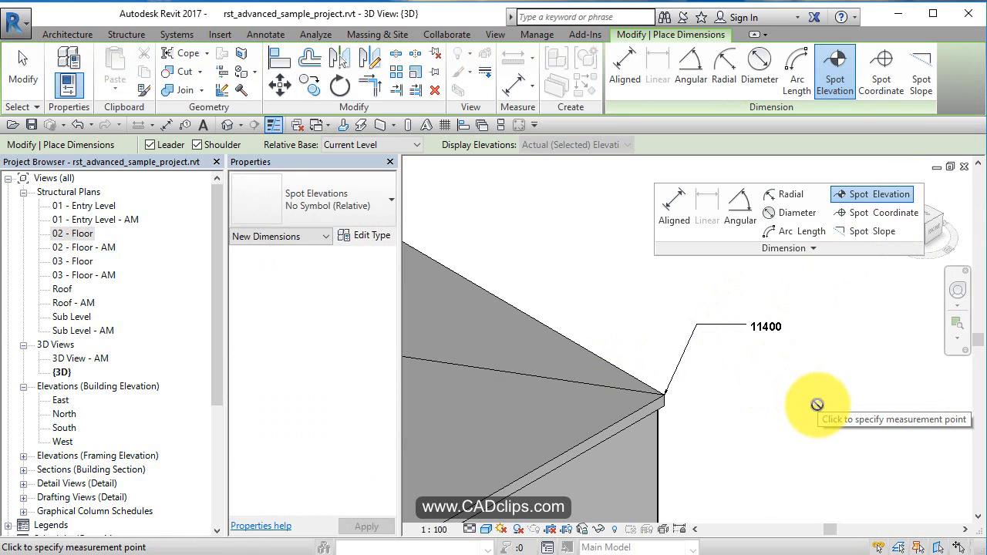
{"action": "mouse_move", "coordinate": [714, 326]}
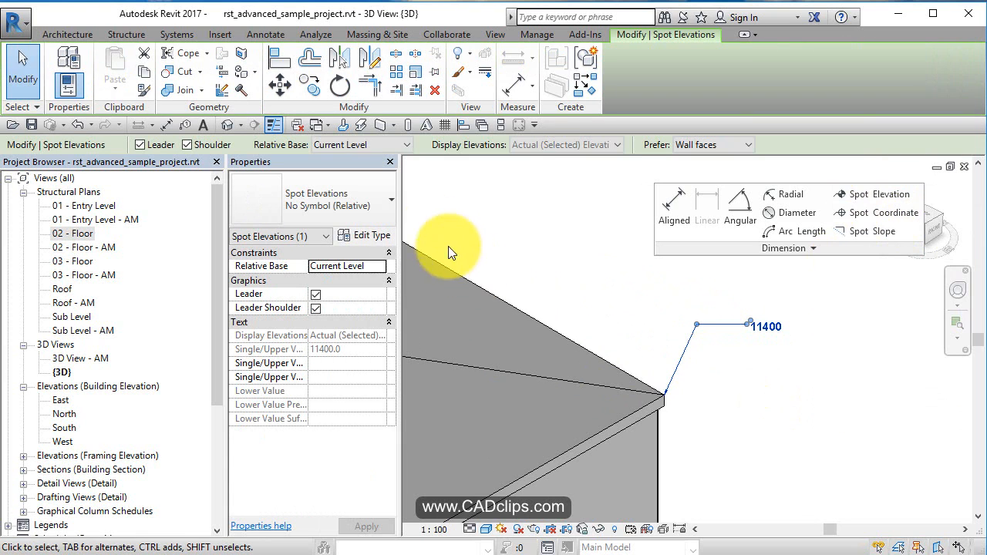
- Review the No Symbol (Relative) spot elevation's type parameters and available types
{"action": "left_click", "coordinate": [366, 235]}
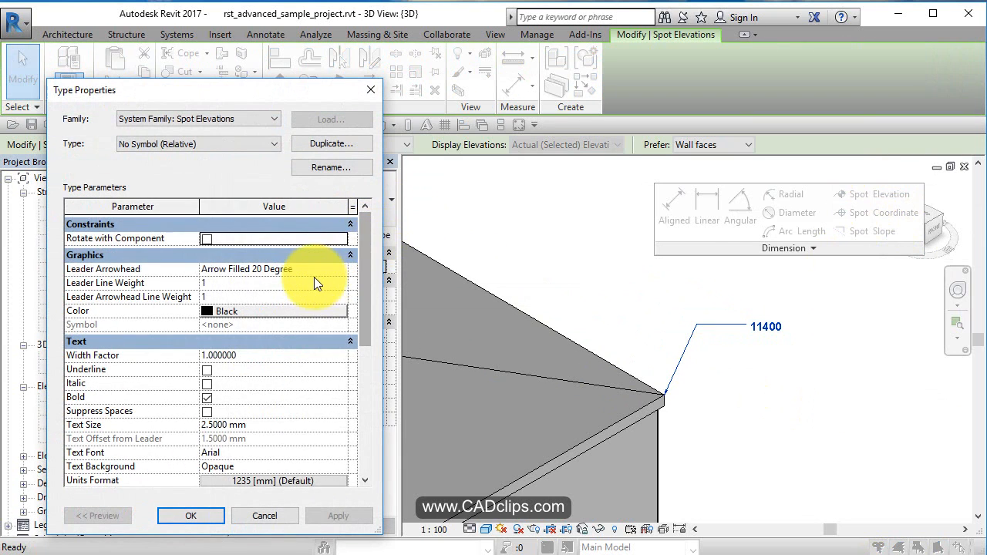
{"action": "scroll", "scroll_direction": "down", "scroll_amount": 3}
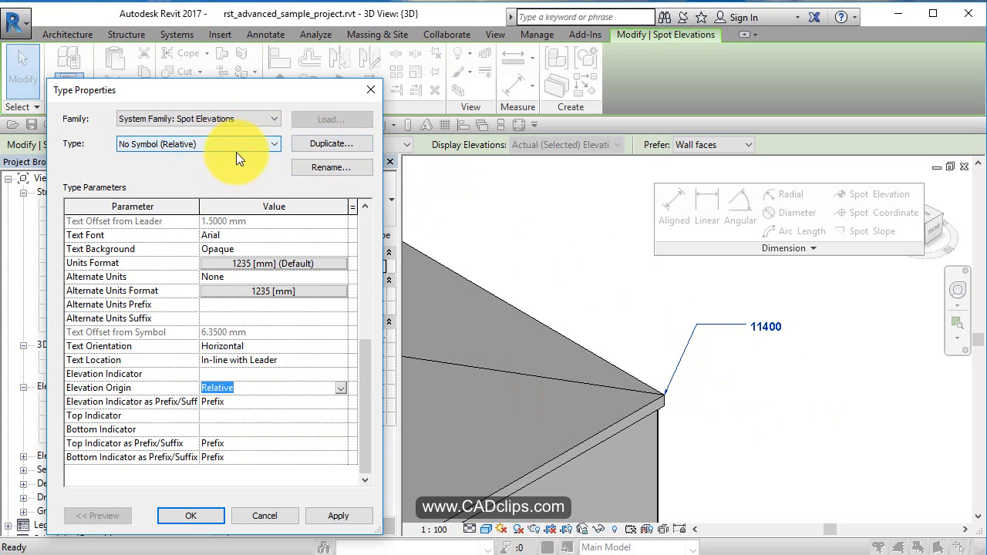
{"action": "left_click", "coordinate": [190, 515]}
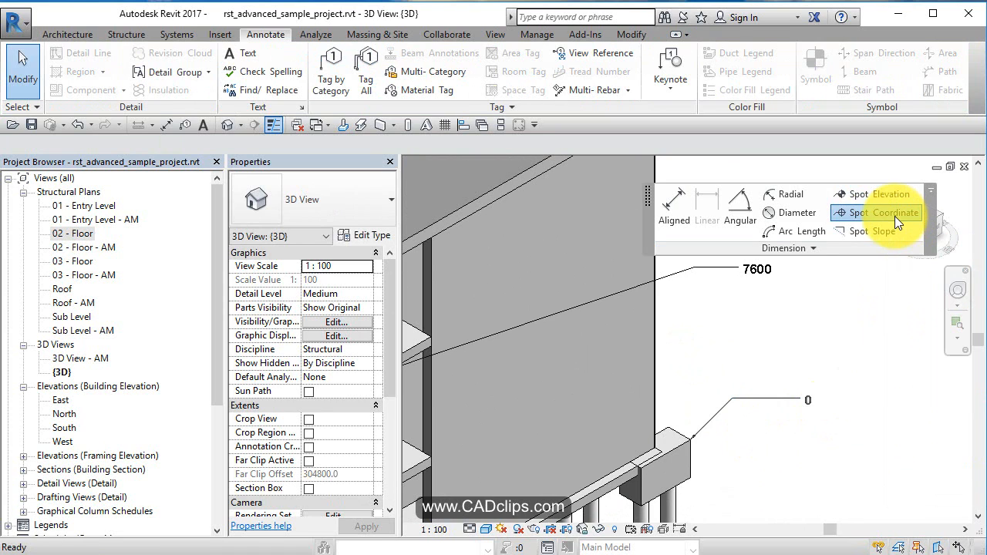
- Place a spot coordinate reading N 54049 / E 36849 at the beam end
{"action": "left_click", "coordinate": [874, 212]}
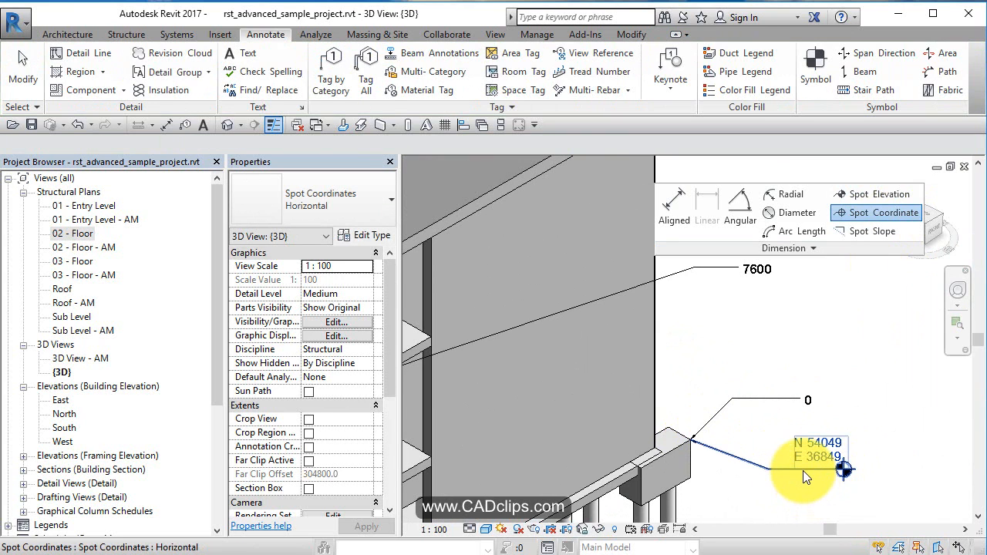
{"action": "left_click", "coordinate": [806, 467]}
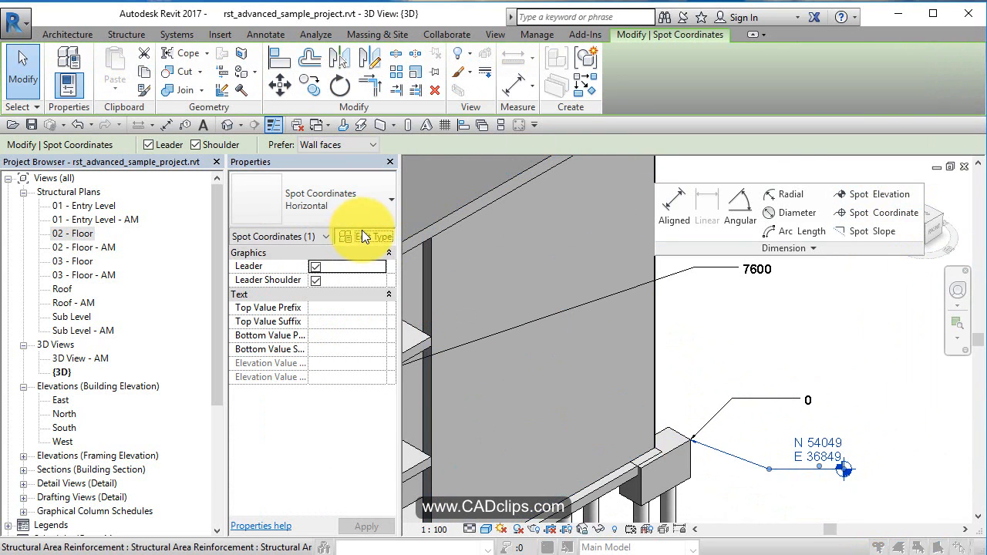
- Review the Horizontal spot coordinate type properties using a Survey Point origin, then close them
{"action": "left_click", "coordinate": [369, 236]}
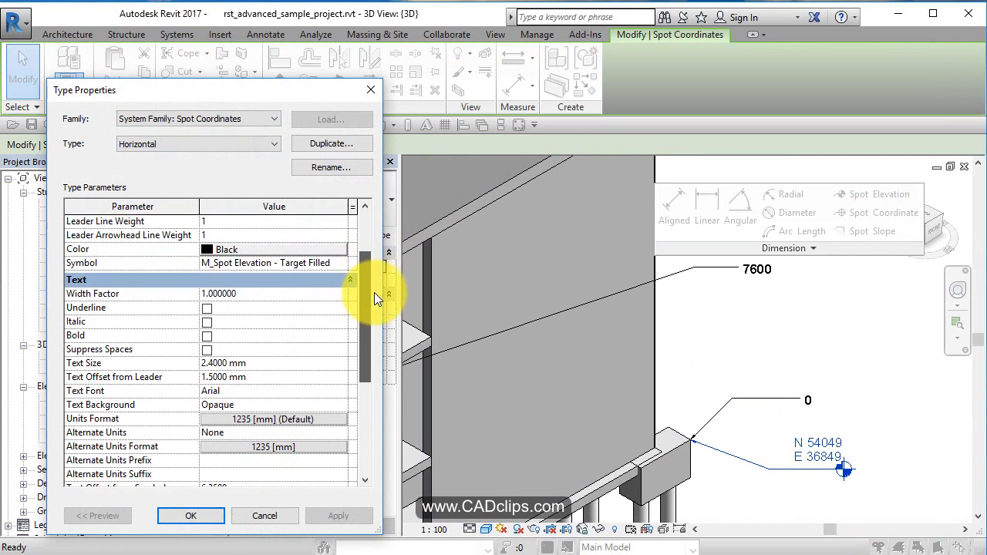
{"action": "scroll", "scroll_direction": "down", "scroll_amount": 3}
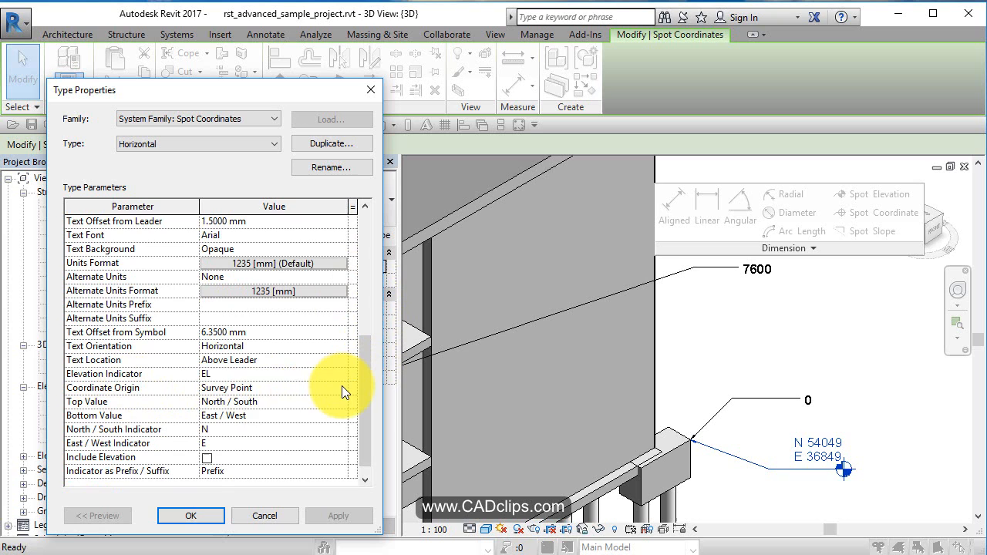
{"action": "left_click", "coordinate": [274, 387]}
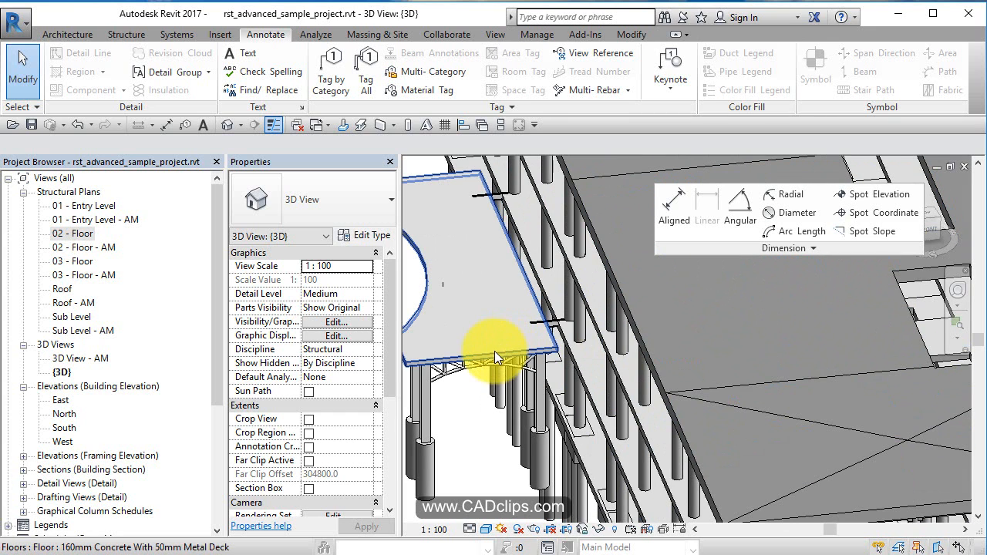
- Select the floor slab above the canopy and the beam system beneath it
{"action": "left_click", "coordinate": [497, 351]}
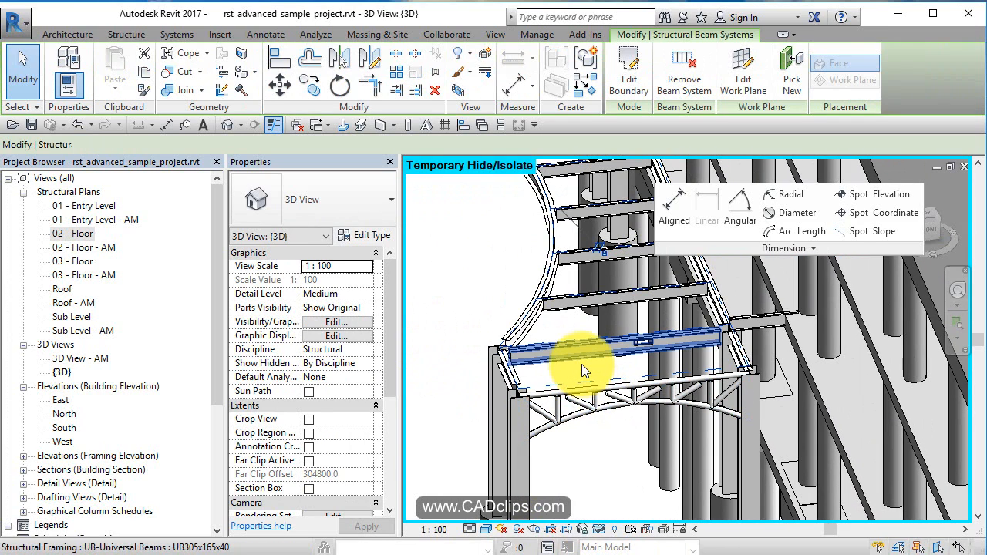
{"action": "left_click", "coordinate": [582, 370]}
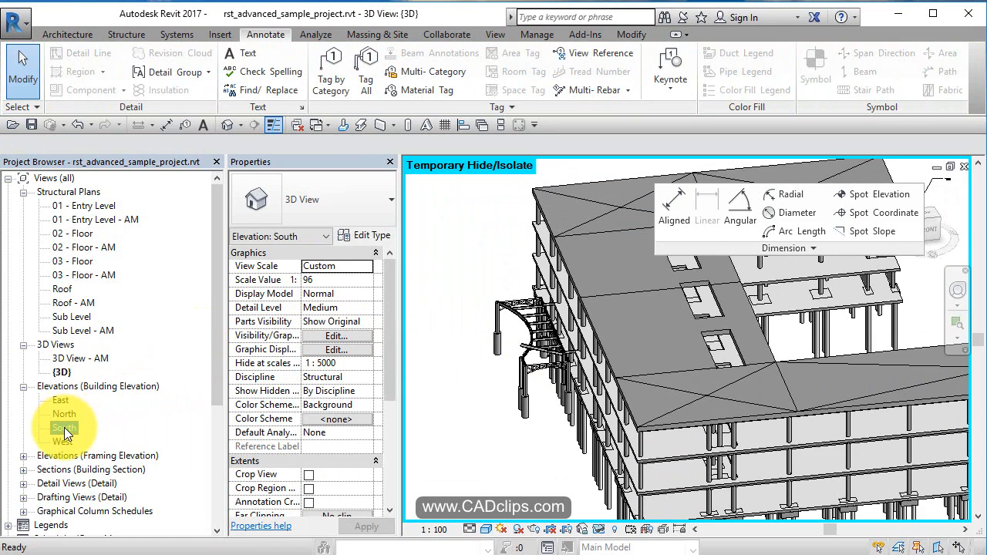
- Open the South elevation without saving and spot-slope the inclined canopy beam at 19.40°
{"action": "double_click", "coordinate": [64, 427]}
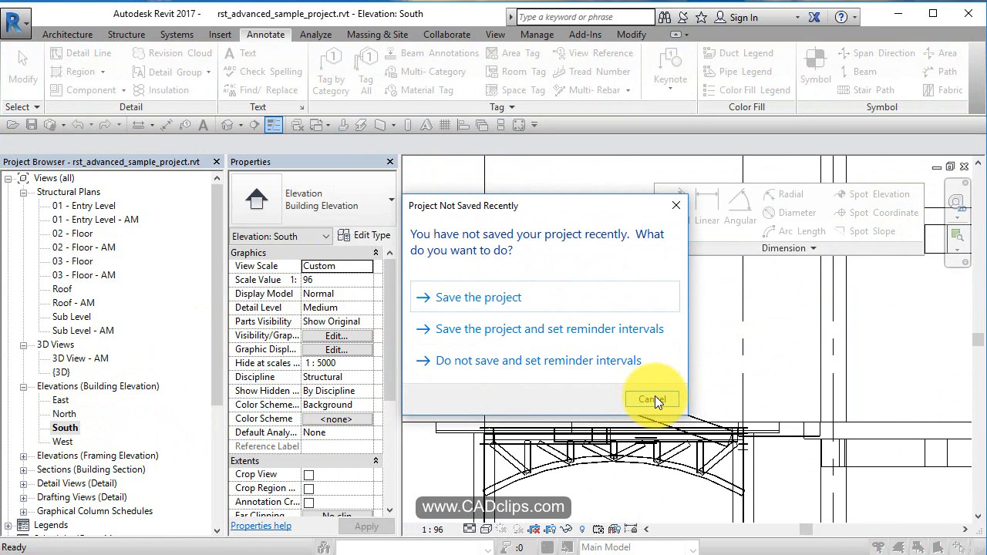
{"action": "left_click", "coordinate": [651, 399]}
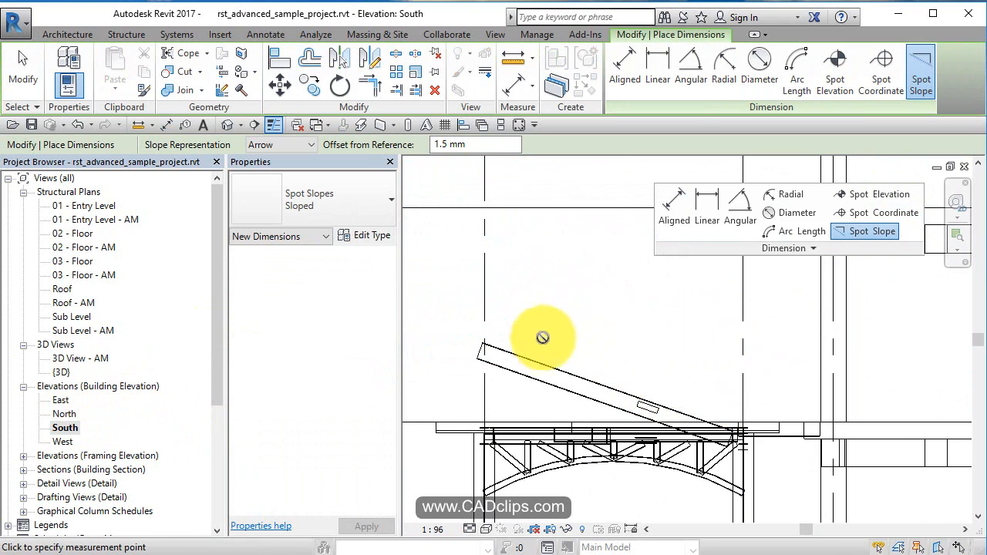
{"action": "mouse_move", "coordinate": [527, 357]}
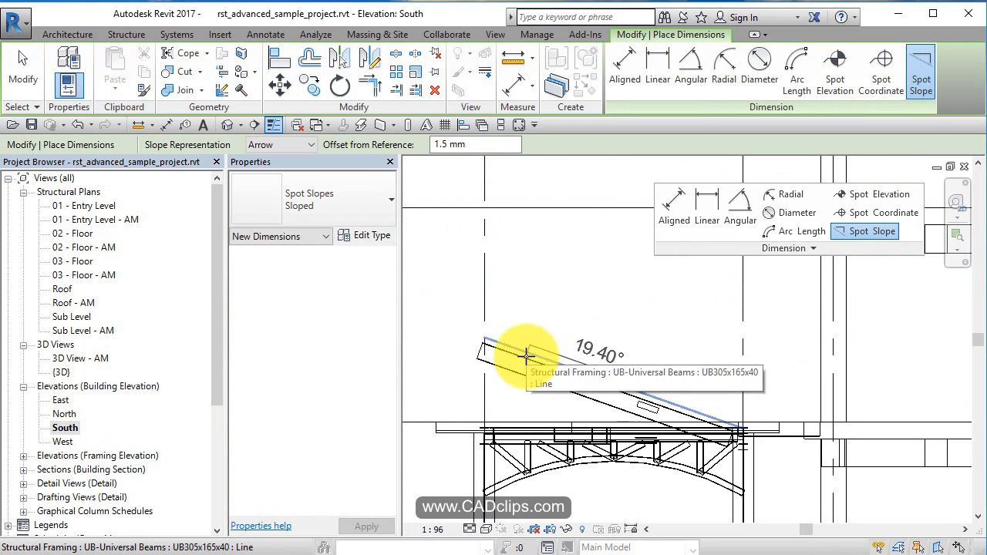
{"action": "left_click", "coordinate": [306, 144]}
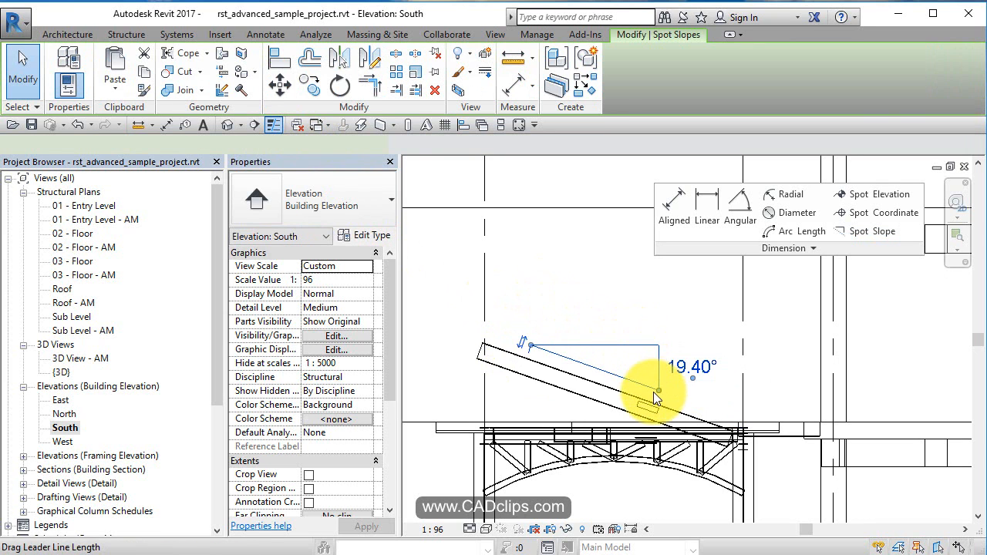
- Adjust the 19.40° spot slope's leader, triangle offset and text position above the beam
{"action": "left_click", "coordinate": [657, 395]}
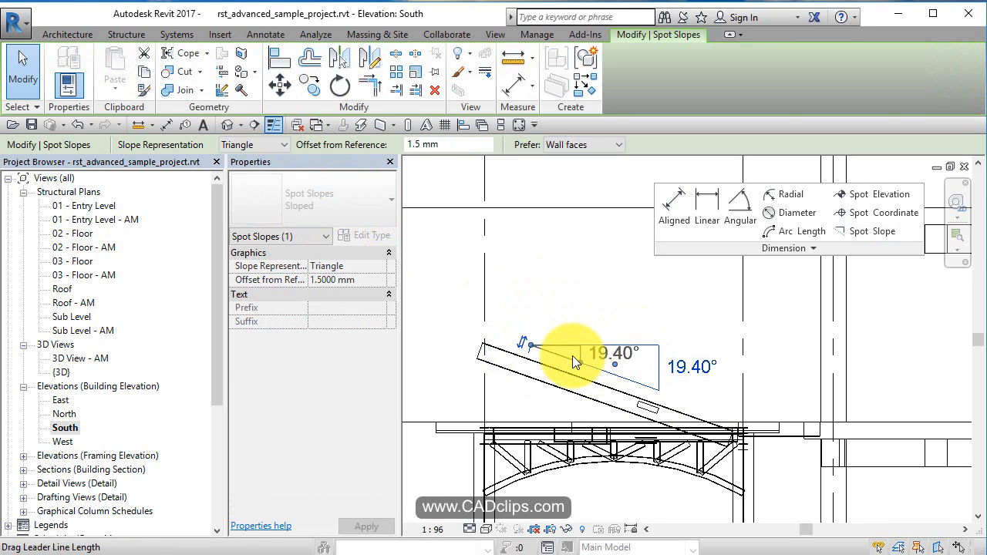
{"action": "left_click_drag", "start_coordinate": [574, 363], "coordinate": [574, 316]}
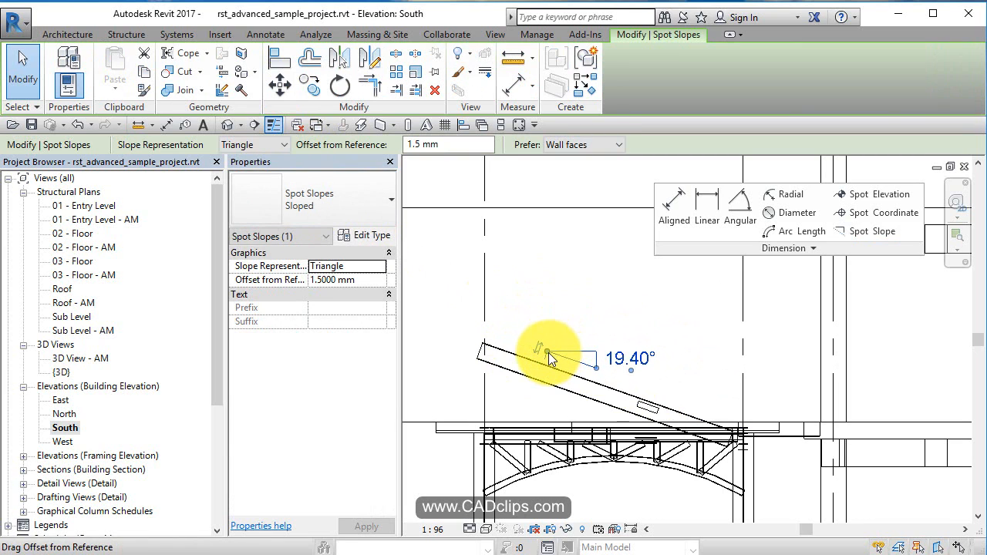
{"action": "left_click_drag", "start_coordinate": [551, 355], "coordinate": [659, 332]}
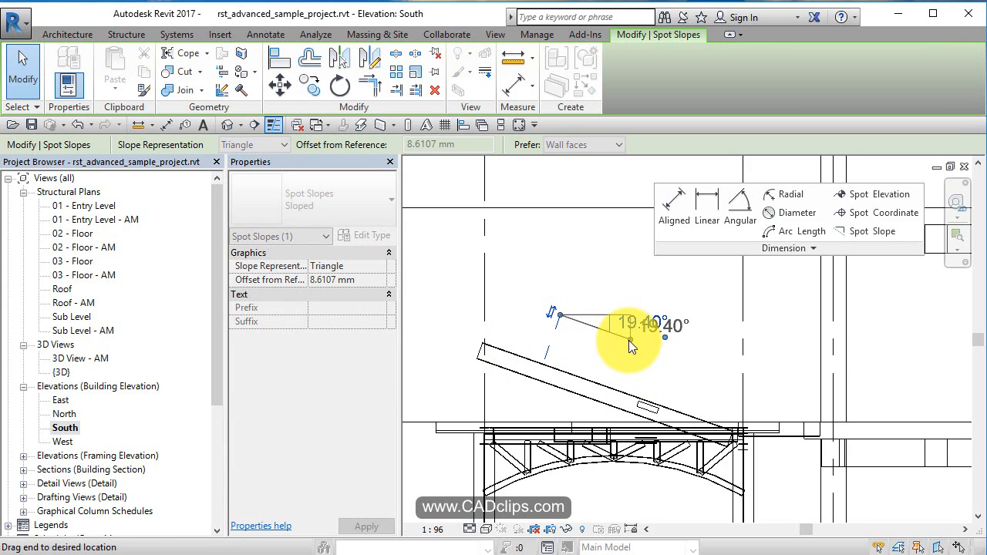
{"action": "left_click_drag", "start_coordinate": [632, 347], "coordinate": [575, 359]}
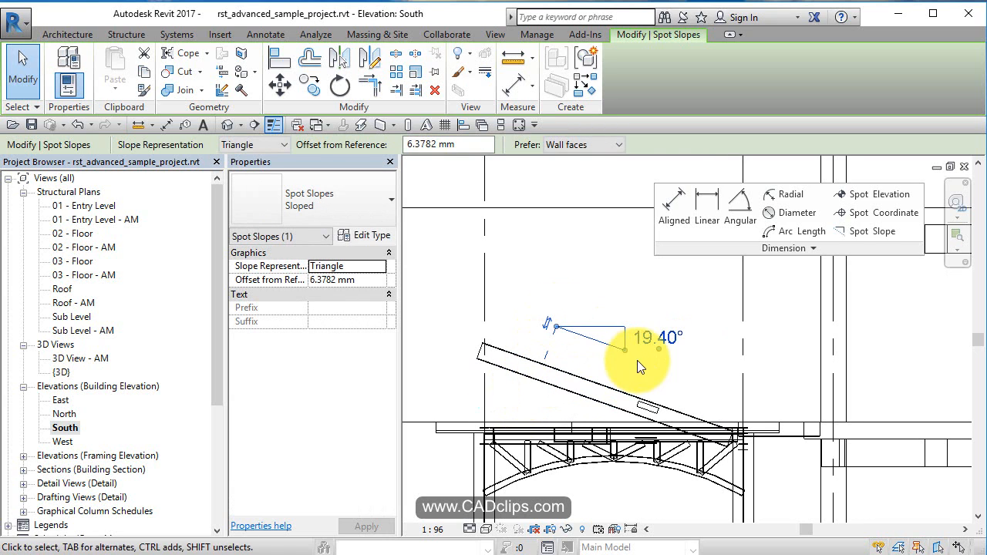
{"action": "left_click_drag", "start_coordinate": [640, 366], "coordinate": [642, 340]}
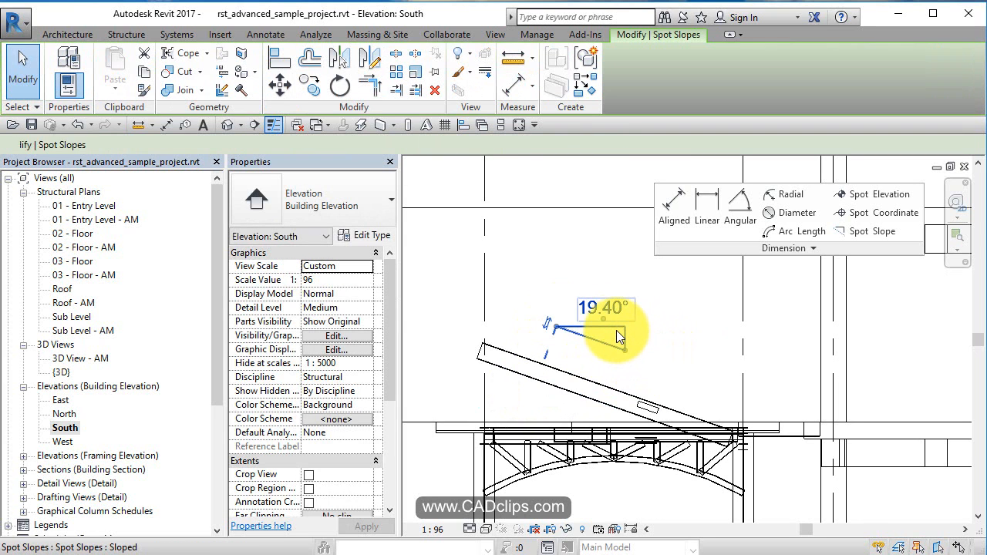
{"action": "left_click", "coordinate": [617, 337]}
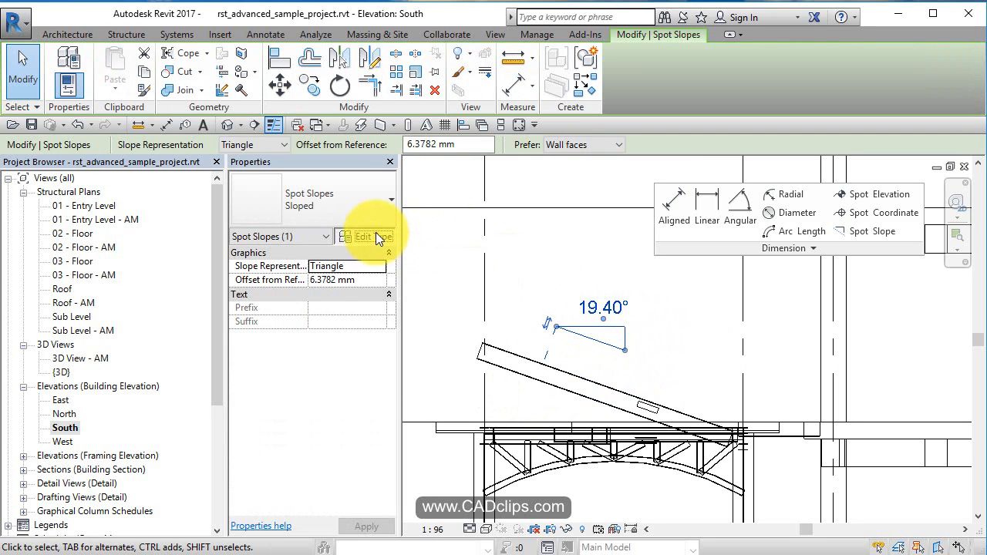
{"action": "left_click", "coordinate": [363, 236]}
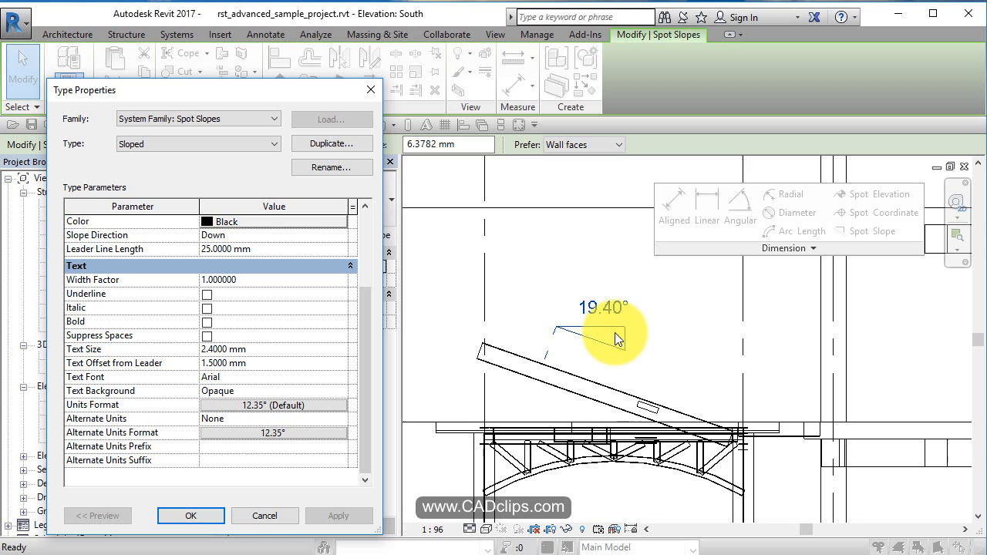
{"action": "mouse_move", "coordinate": [624, 332]}
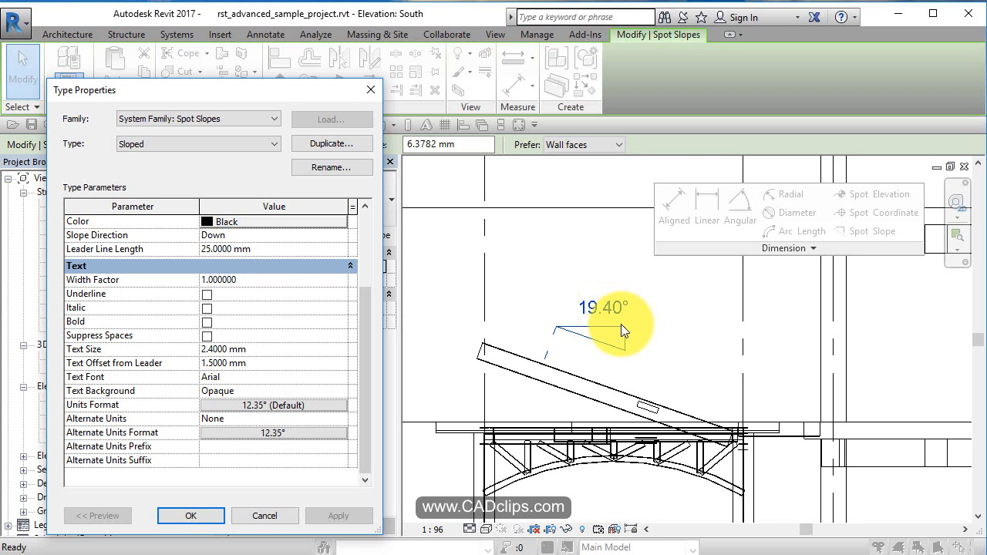
{"action": "left_click", "coordinate": [190, 515]}
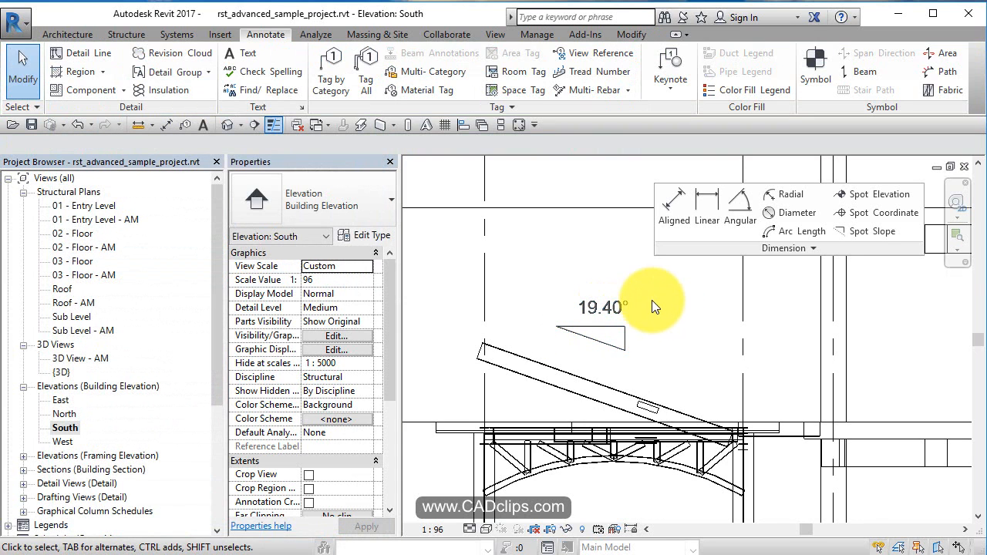
{"action": "mouse_move", "coordinate": [351, 37]}
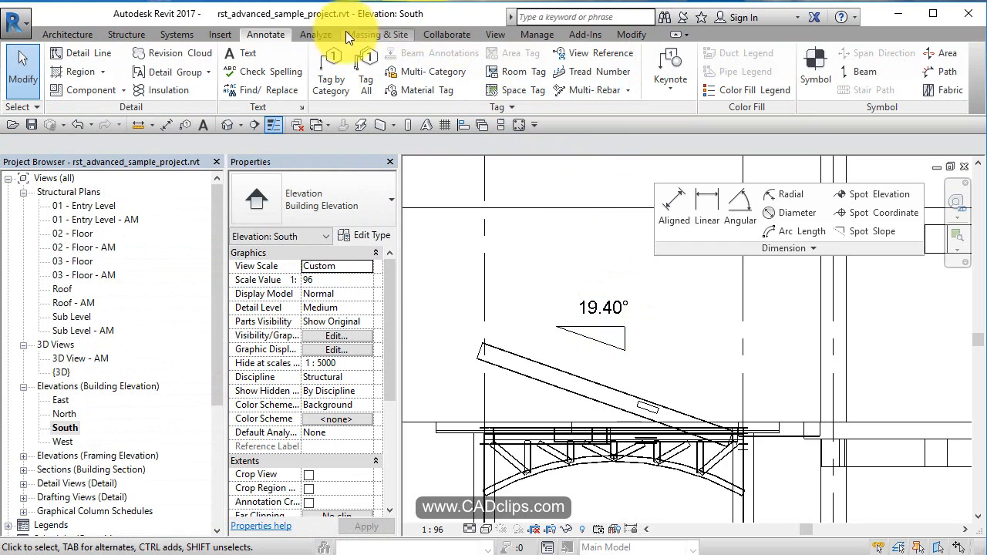
{"action": "mouse_move", "coordinate": [539, 34]}
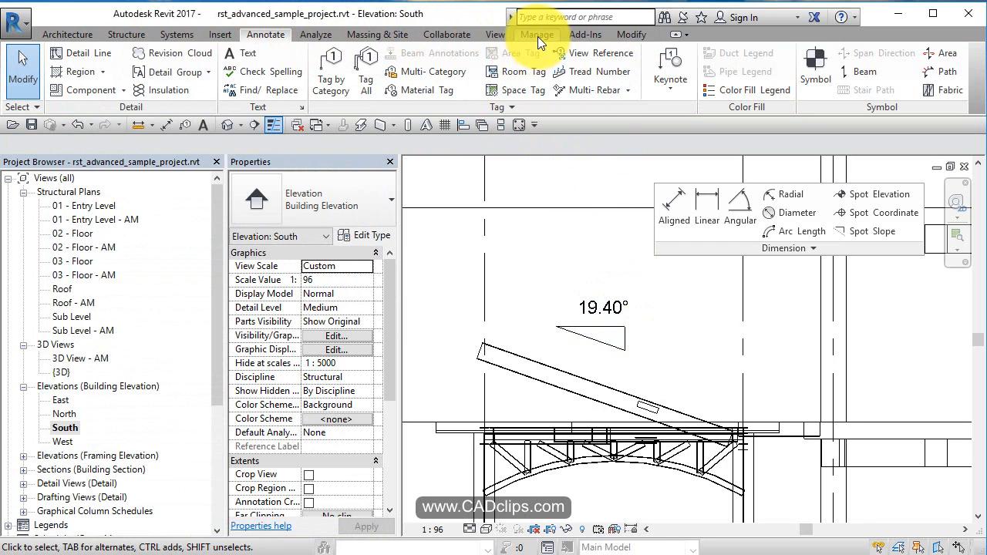
- Open the Project Units dialog from the Manage tab to view Common discipline formats
{"action": "left_click", "coordinate": [536, 34]}
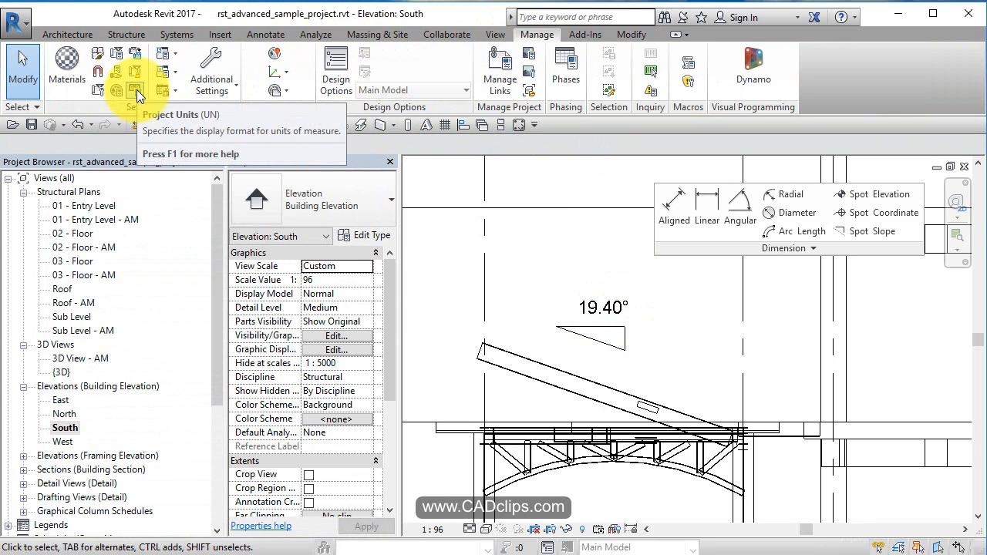
{"action": "left_click", "coordinate": [137, 91]}
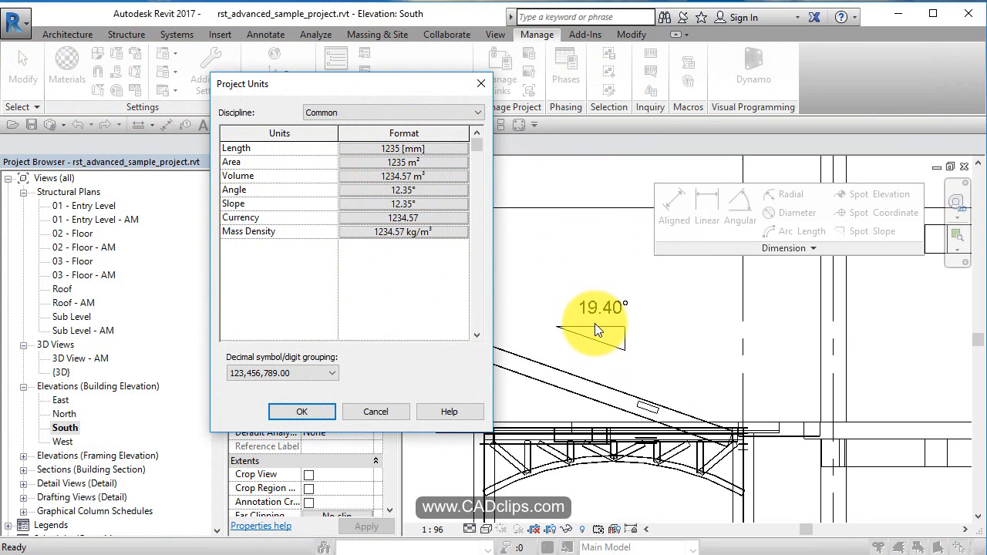
{"action": "mouse_move", "coordinate": [606, 316]}
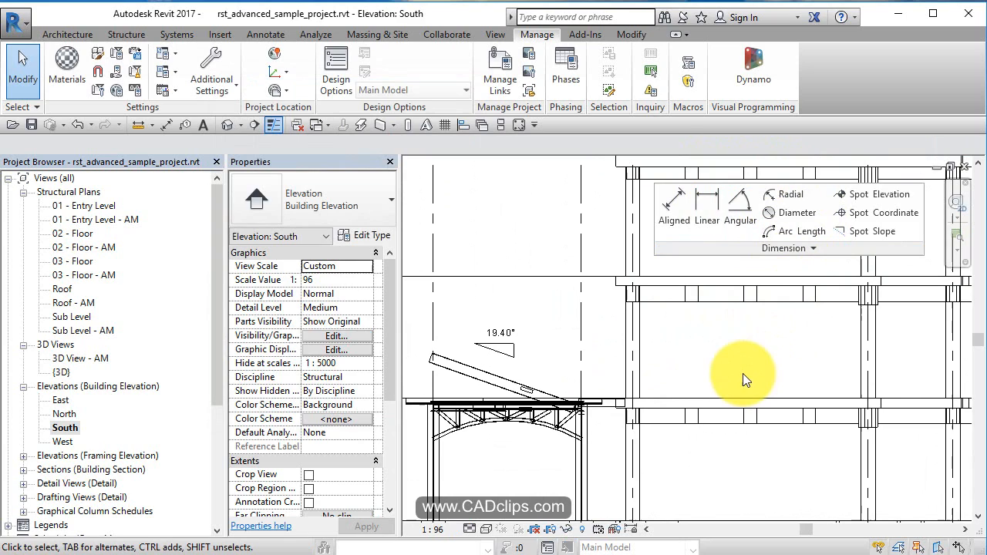
{"action": "mouse_move", "coordinate": [740, 371]}
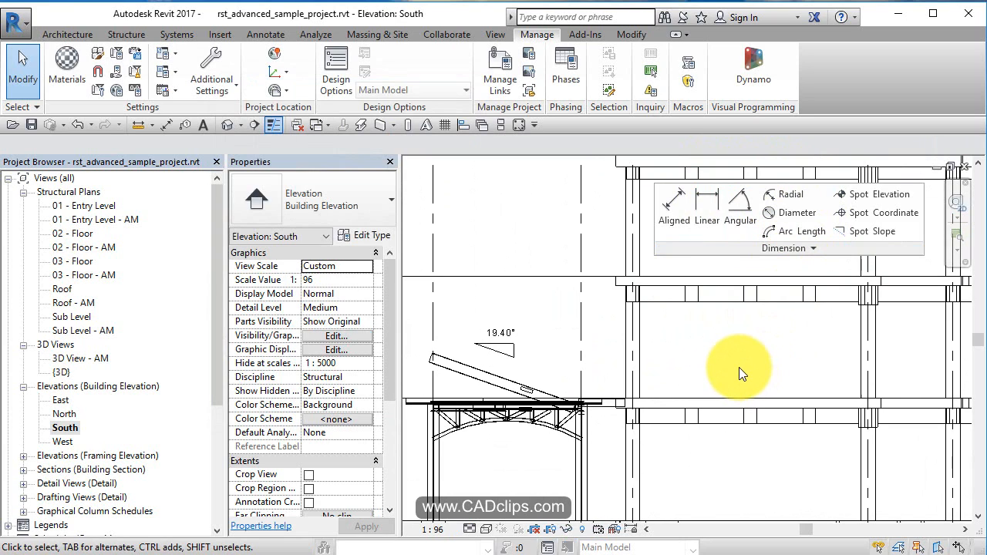